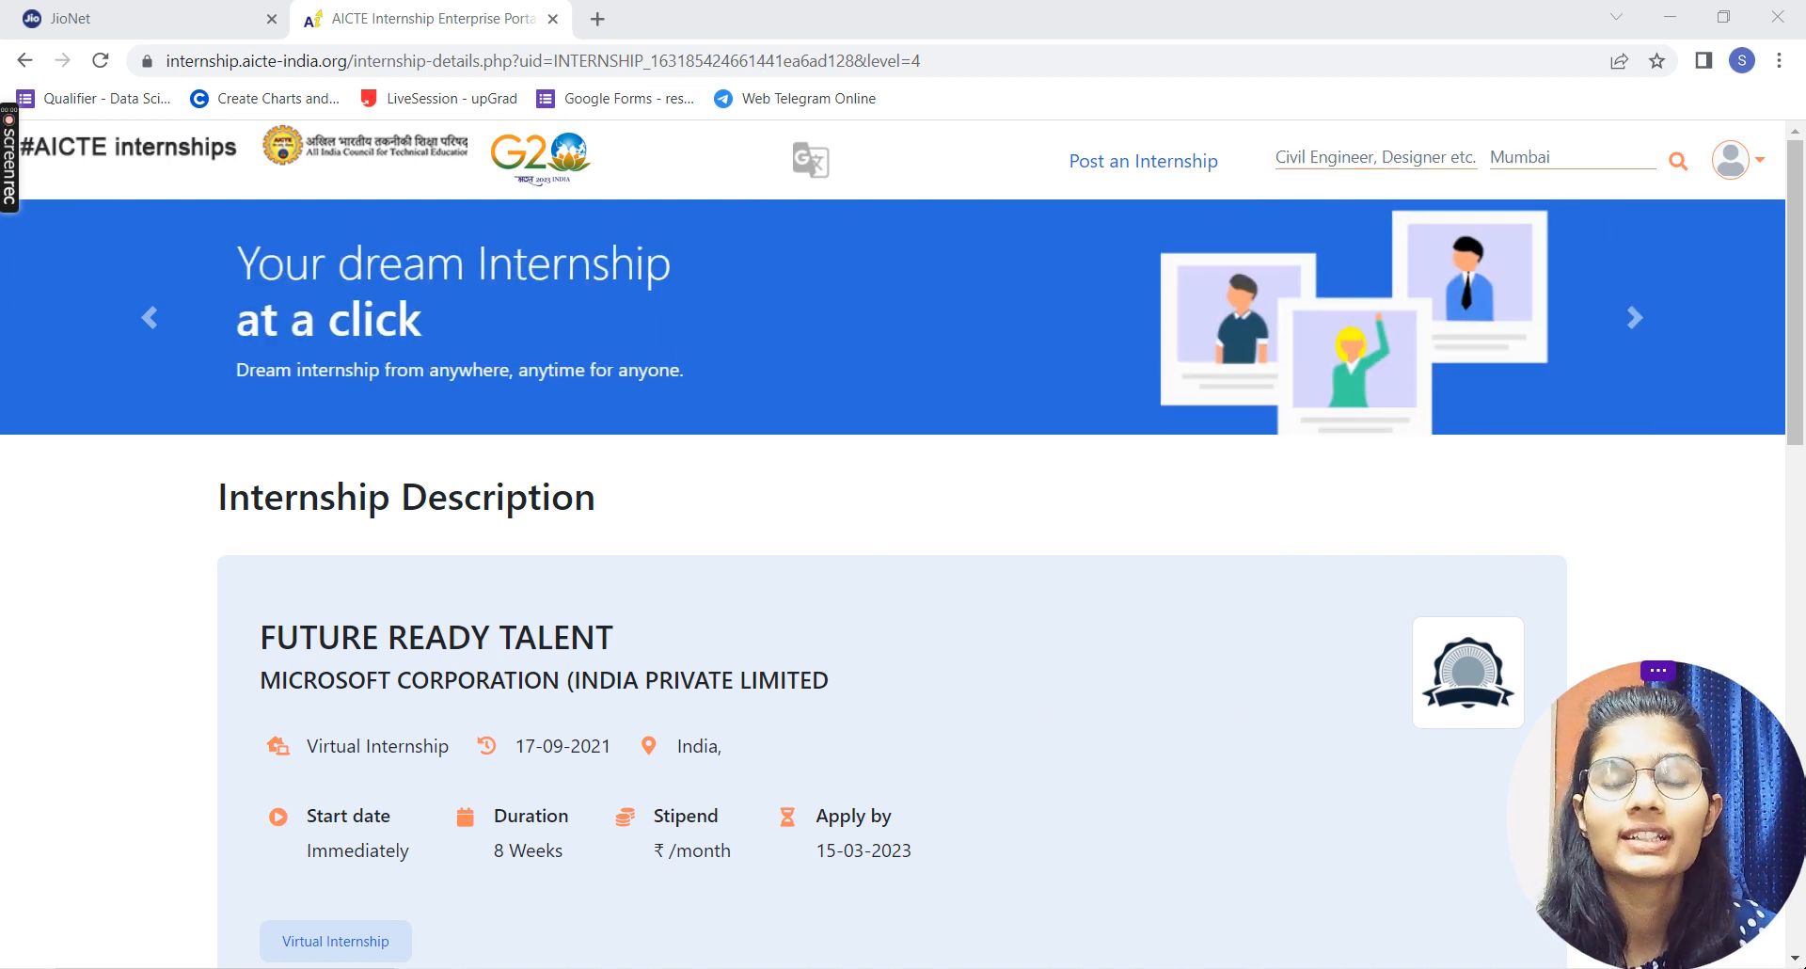
- Scroll the internship listing to read About the program, Perks and Who can apply
left_click(1633, 318)
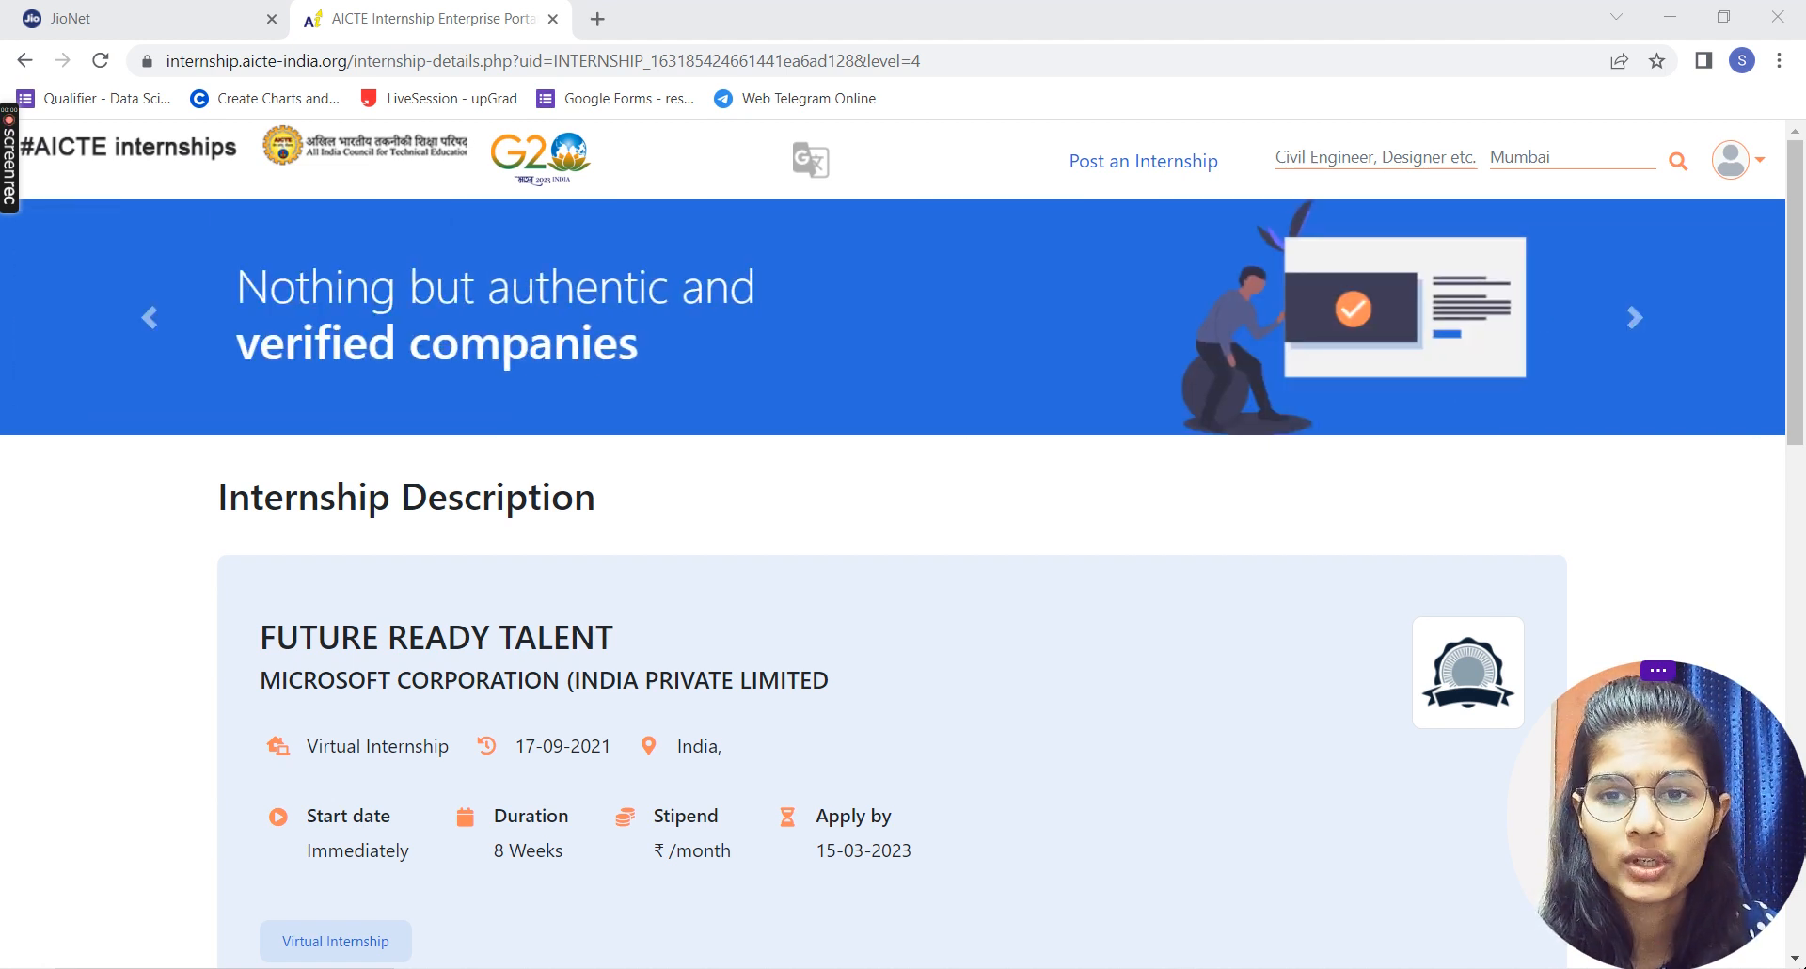
left_click(1635, 318)
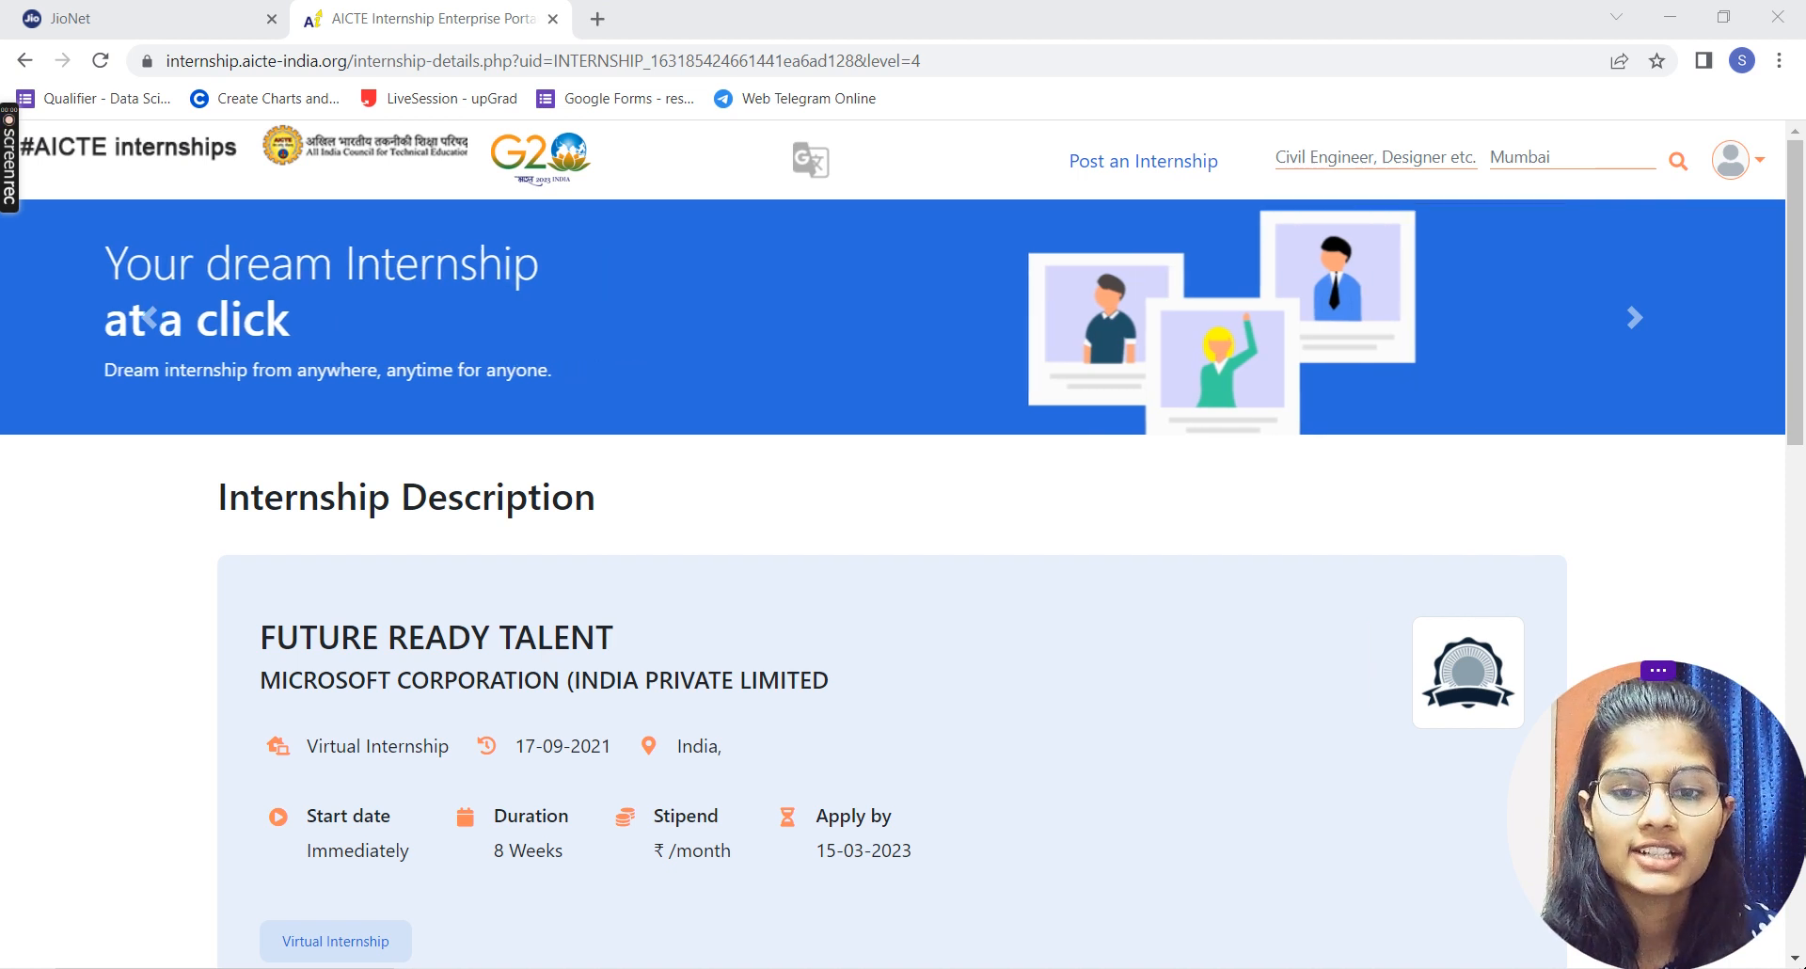
left_click(1635, 318)
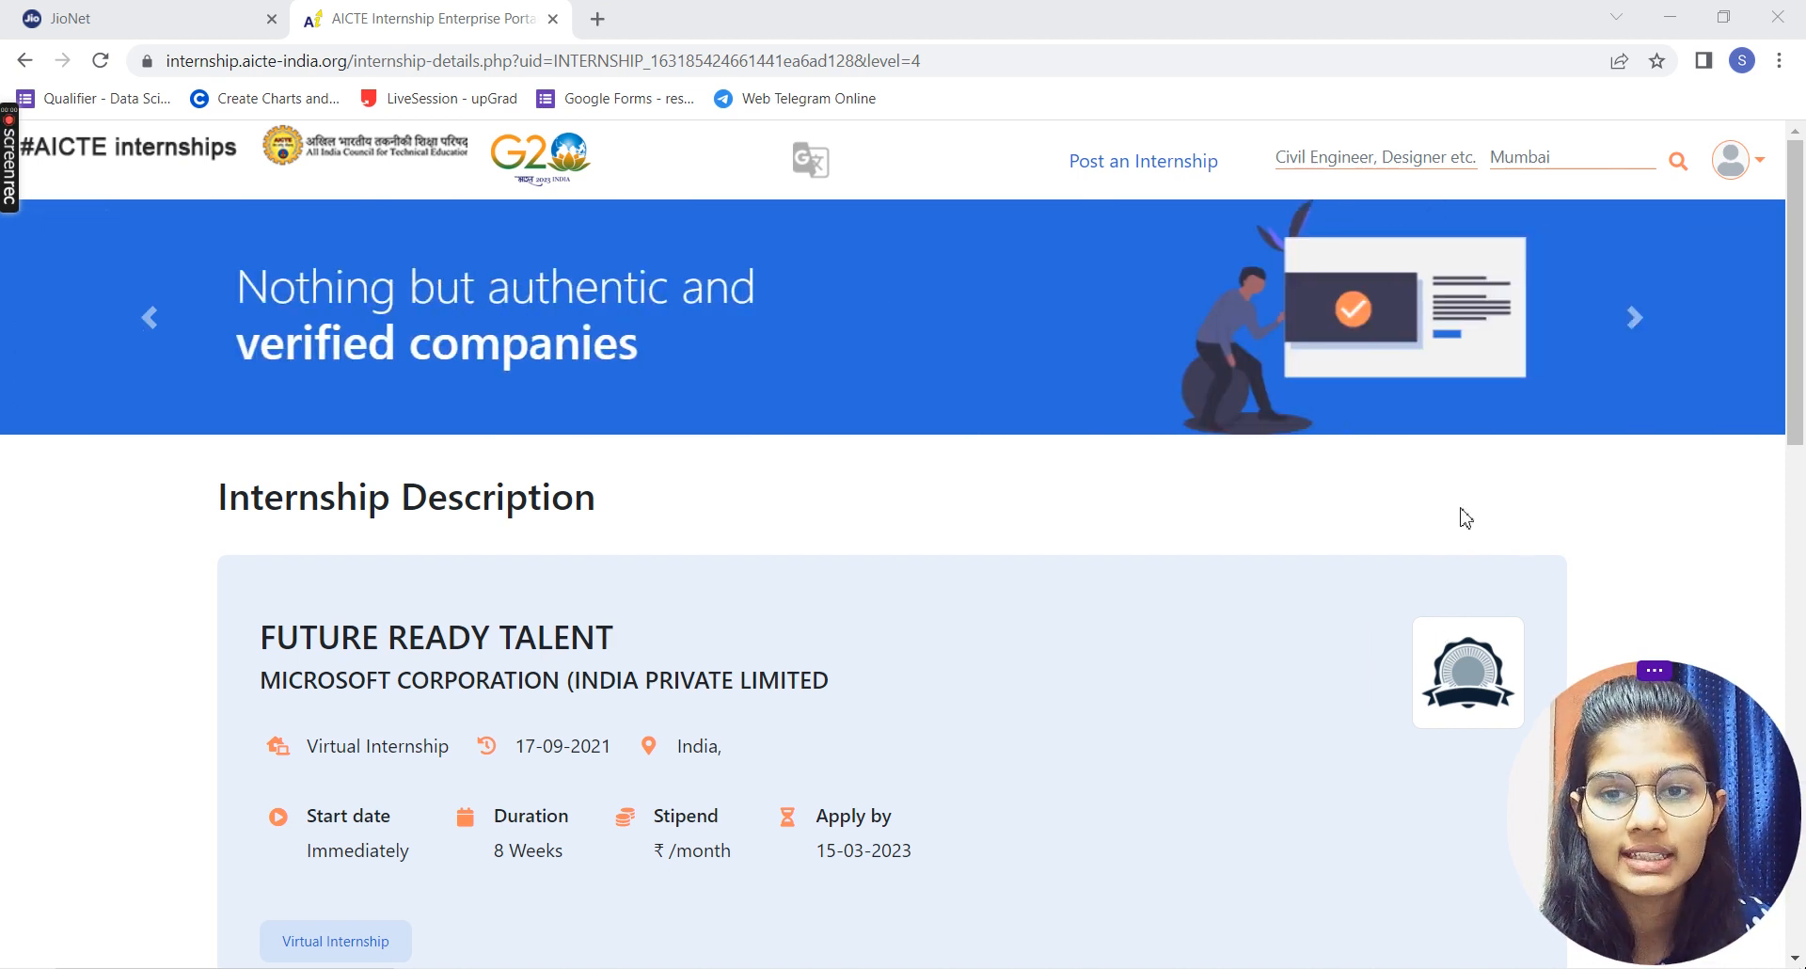
scroll("down", 3)
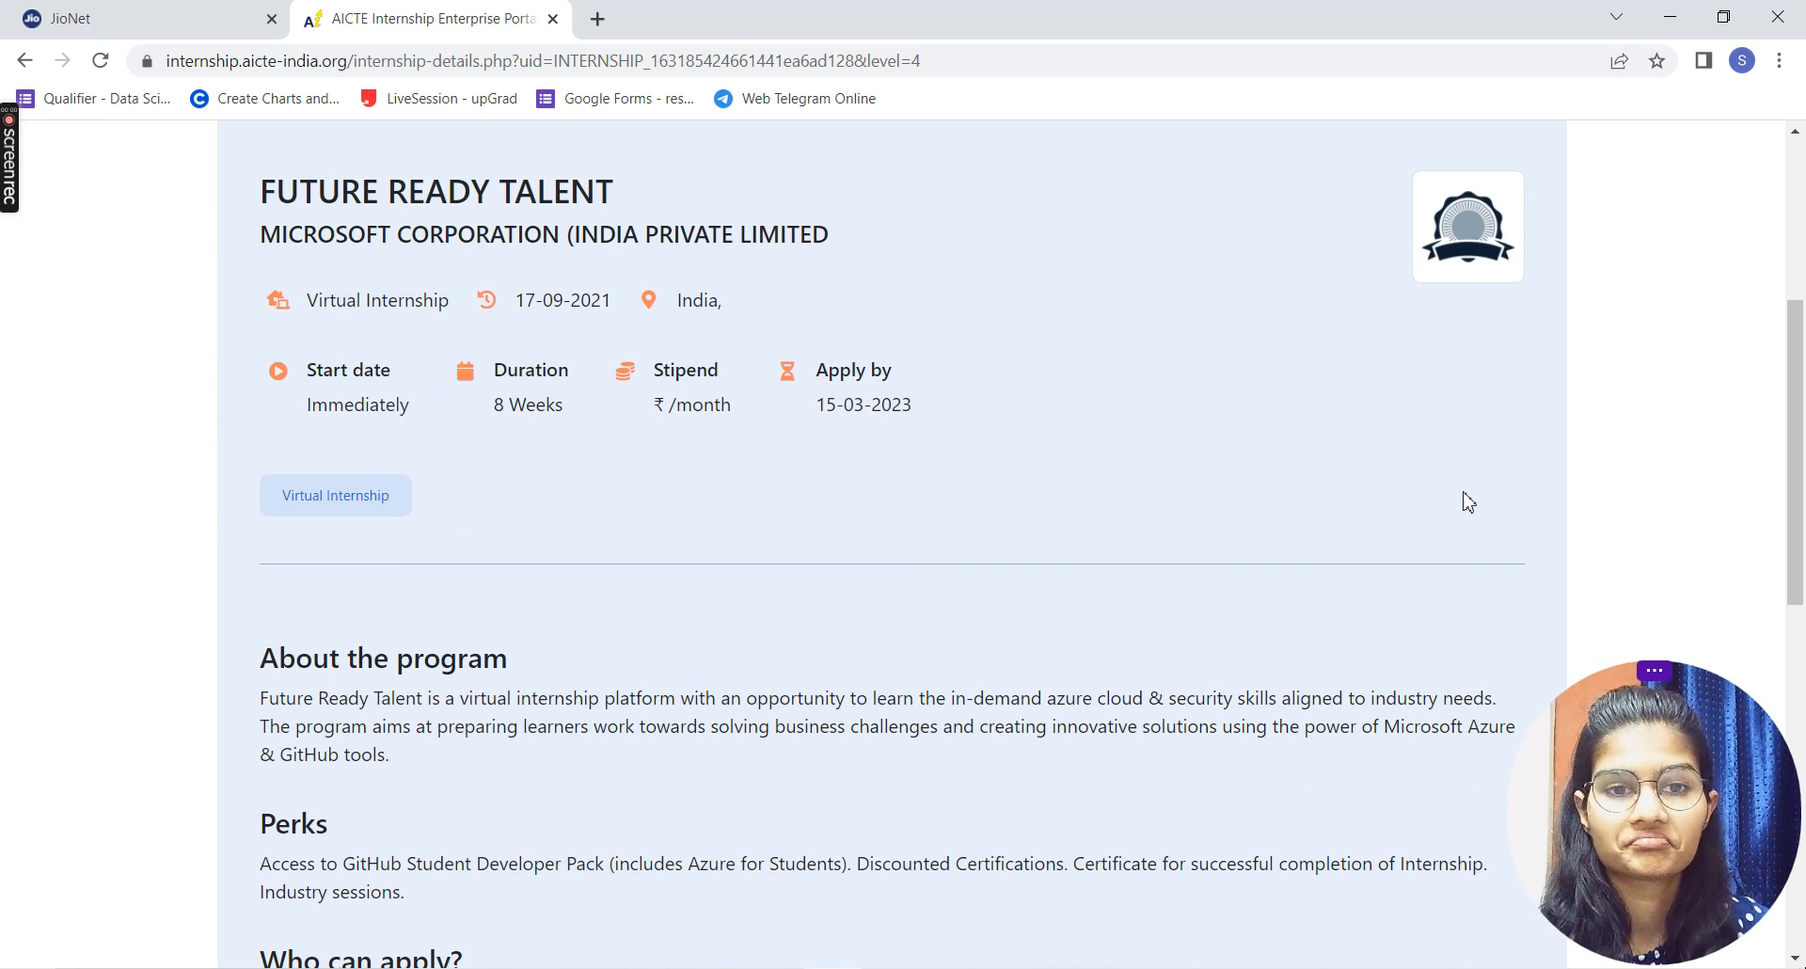
scroll("down", 3)
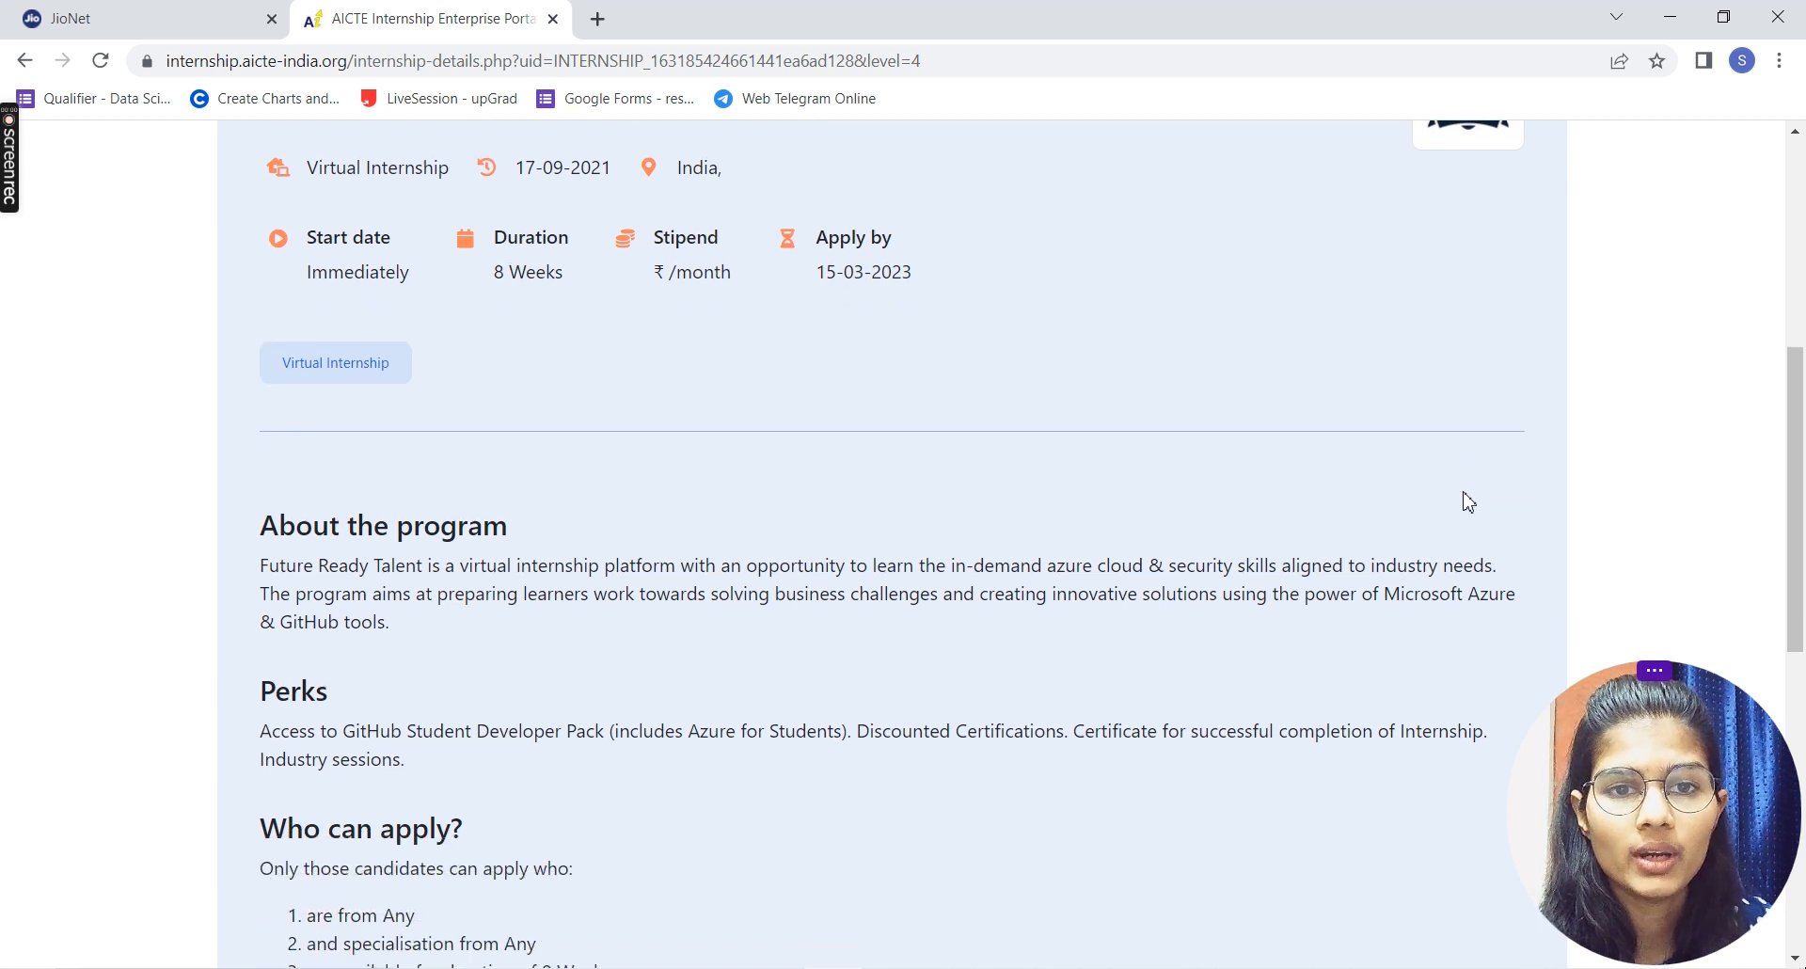
scroll("up", 3)
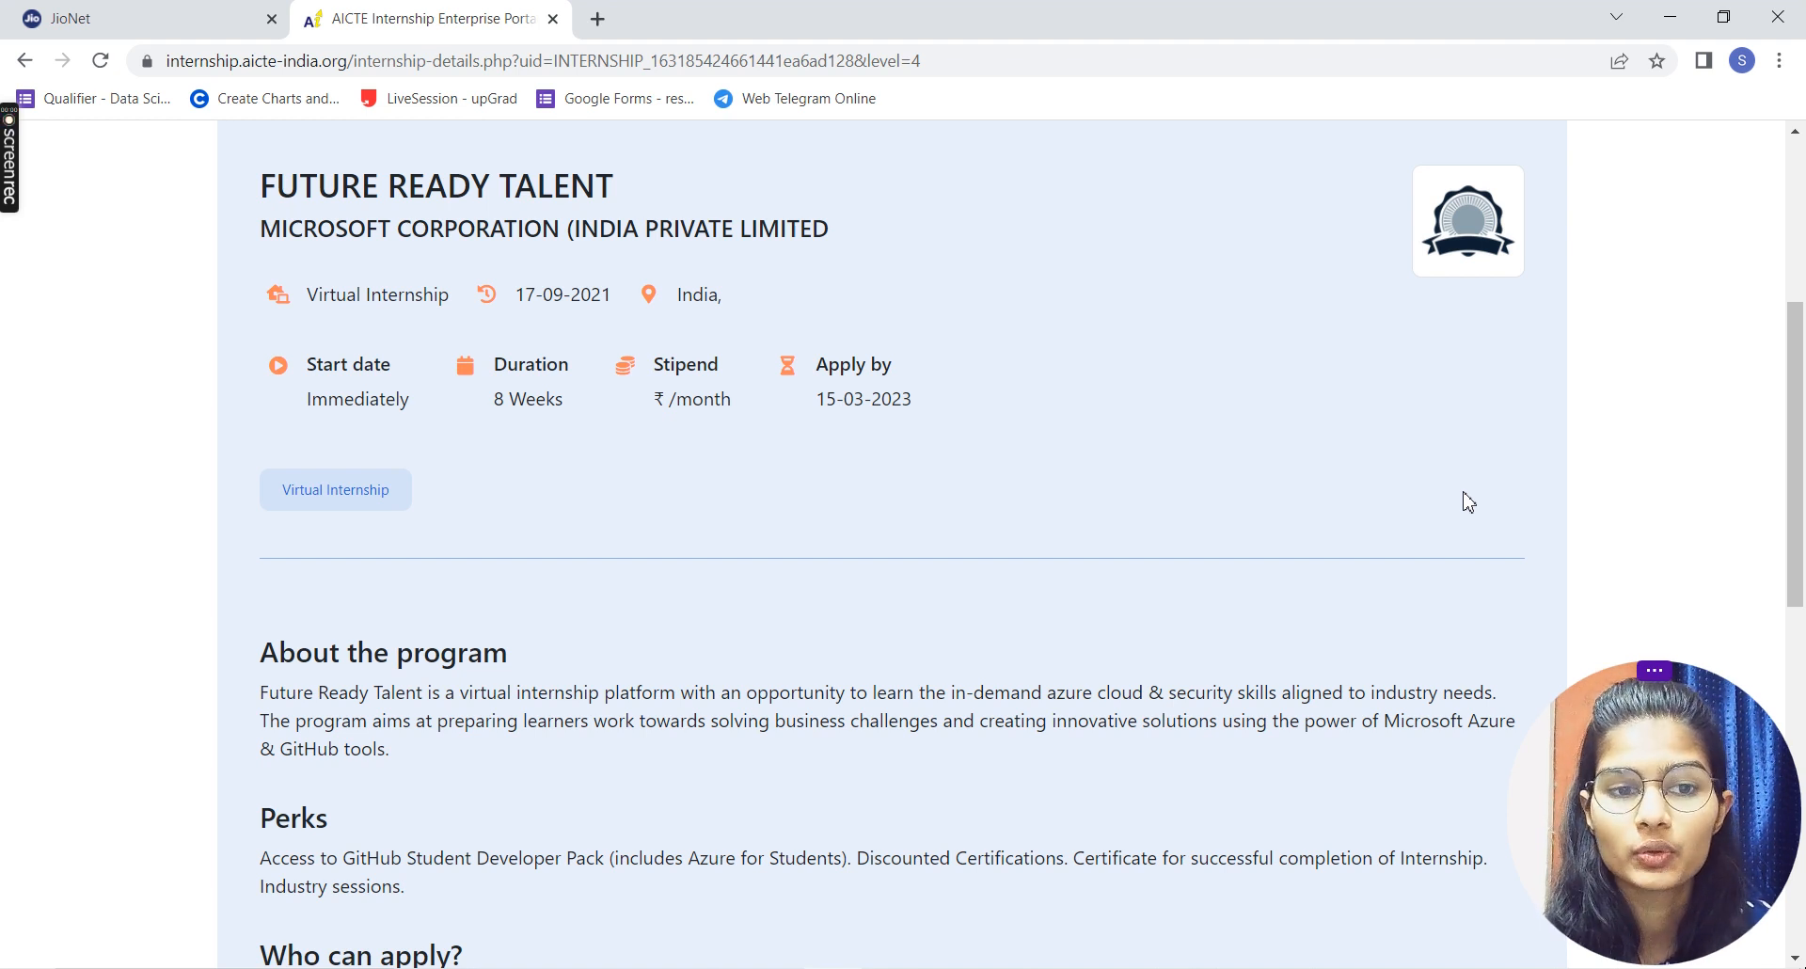
scroll("down", 3)
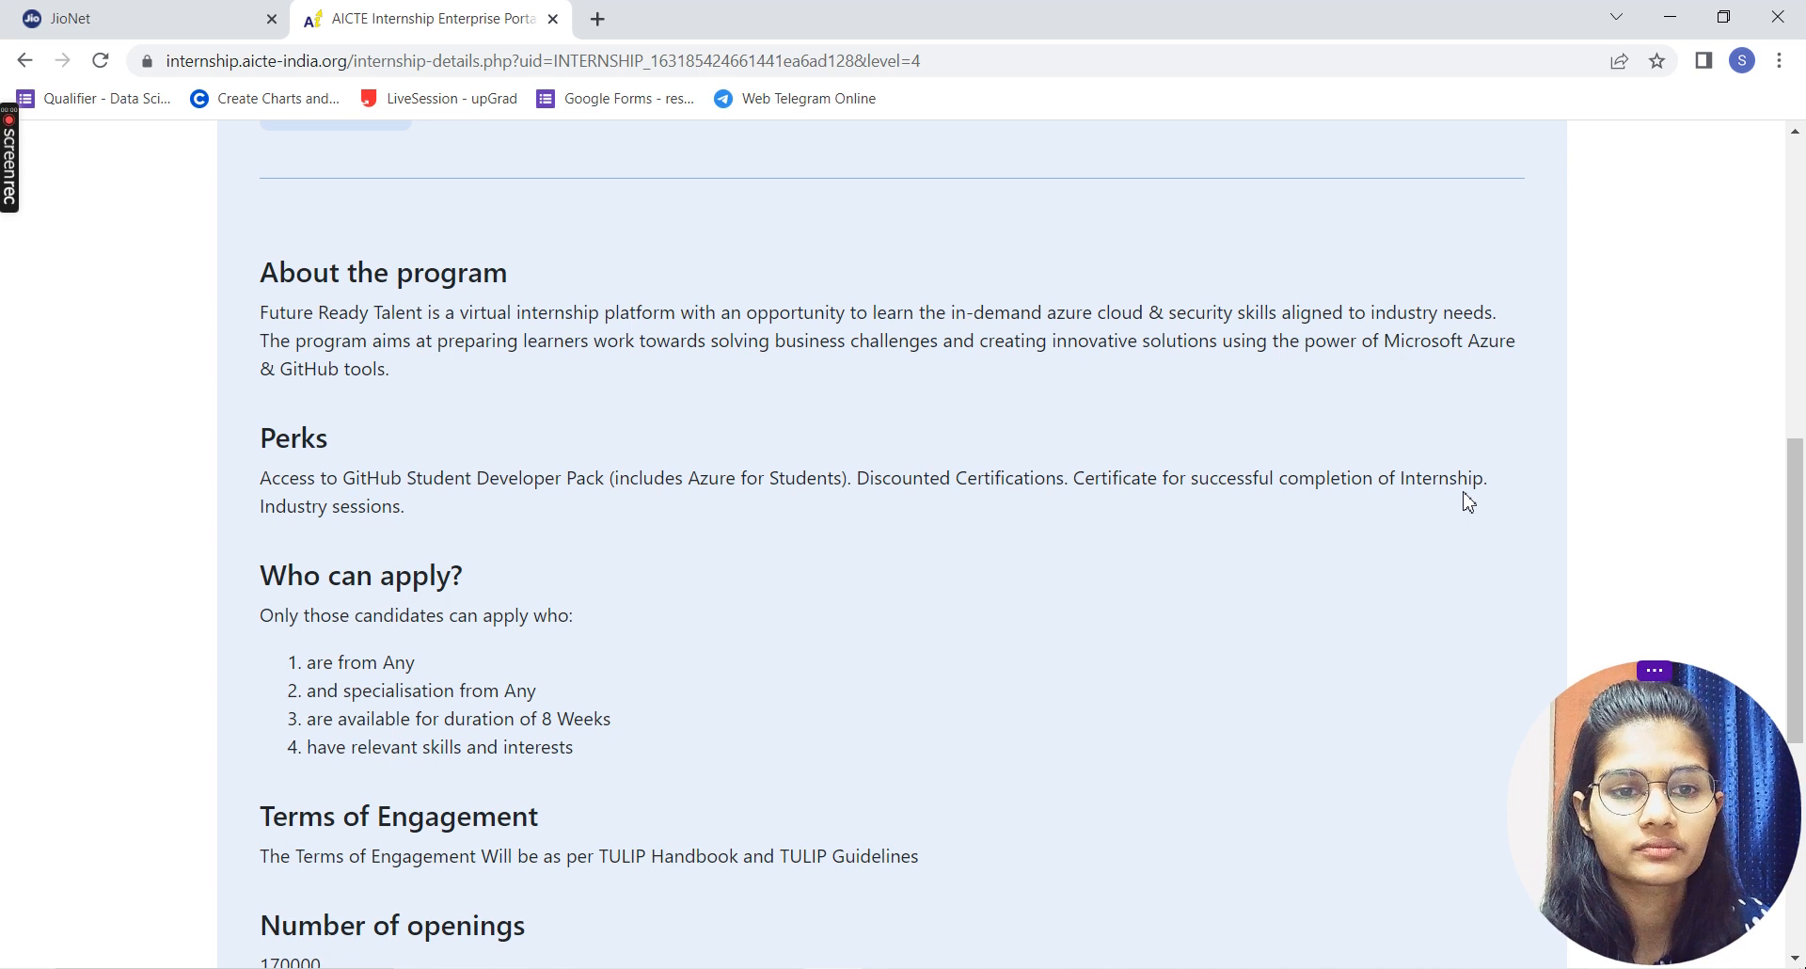
- Apply Now for the Future Ready Talent internship and agree to its terms
scroll("down", 3)
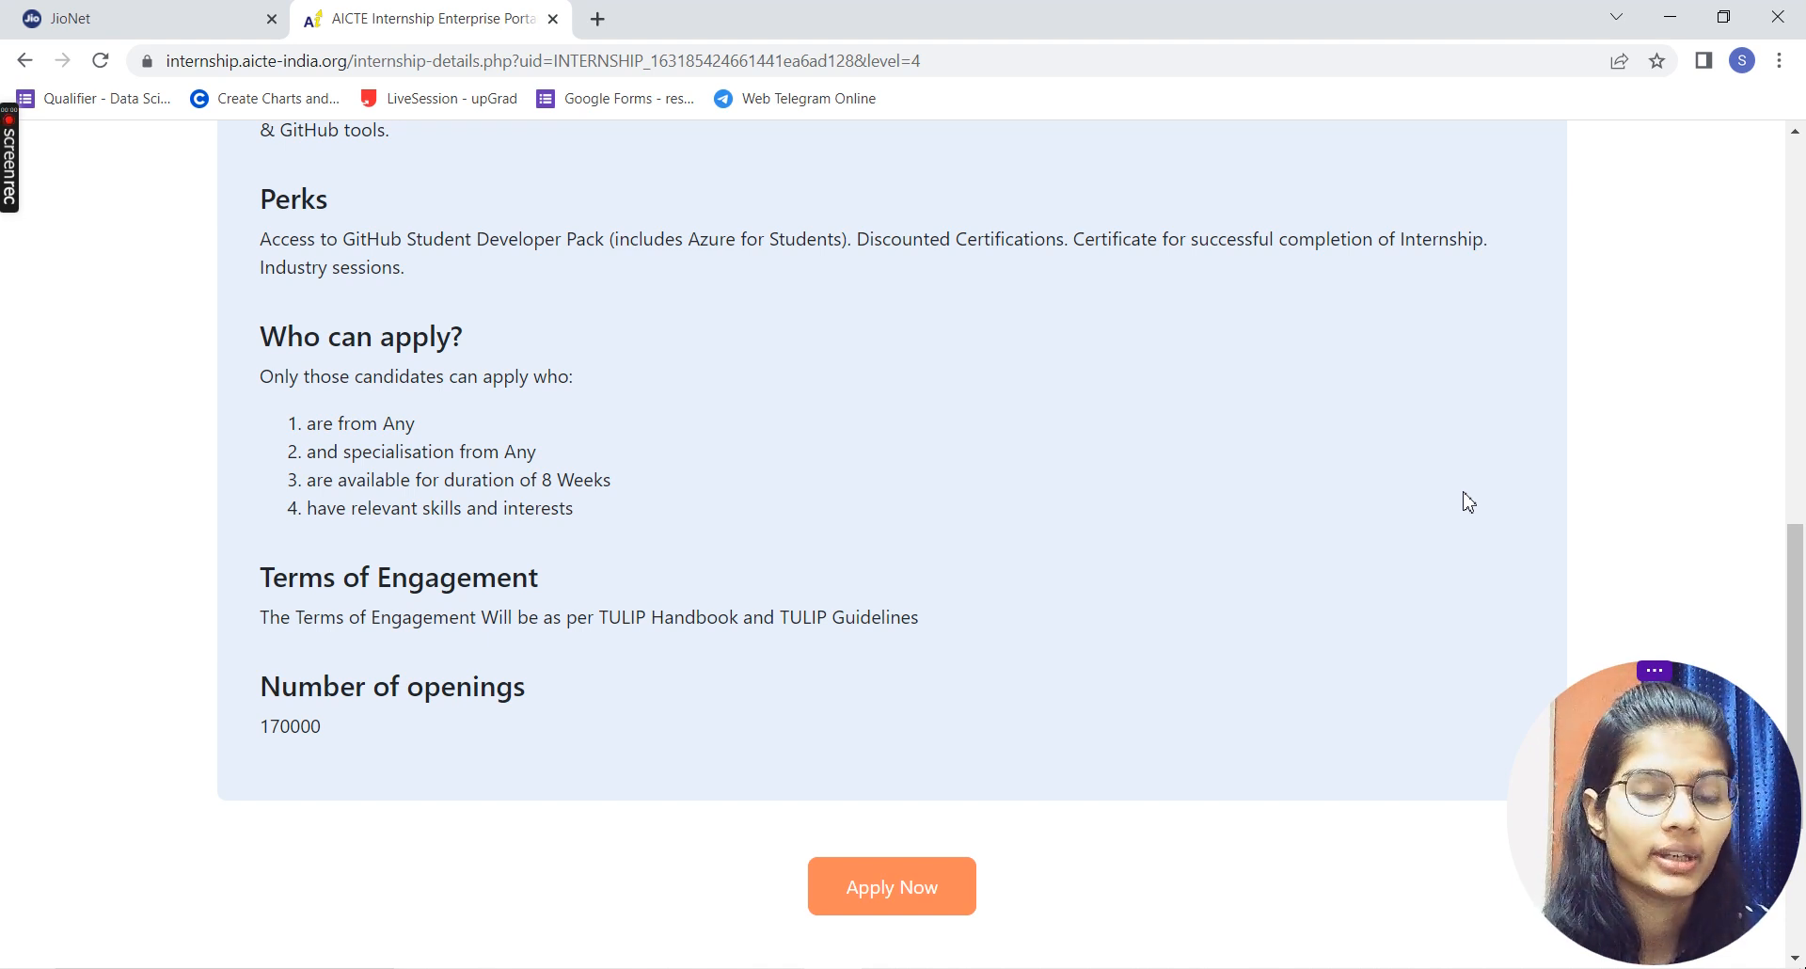
scroll("down", 3)
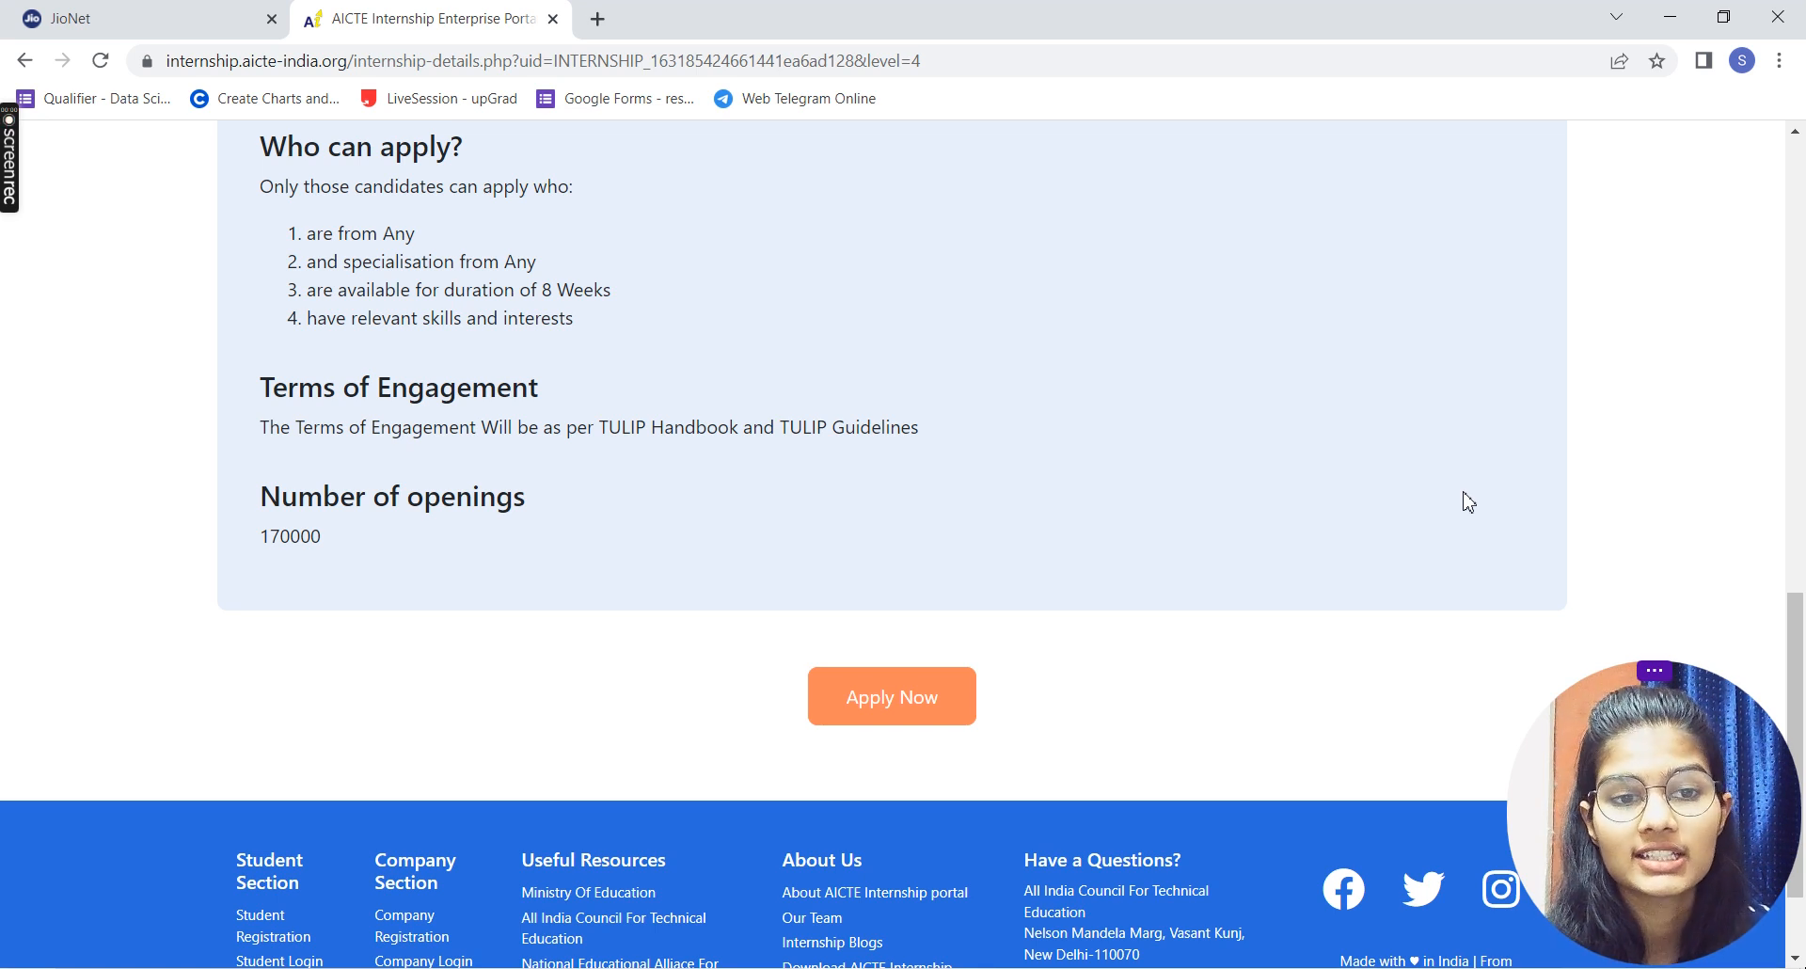
mouse_move(891, 696)
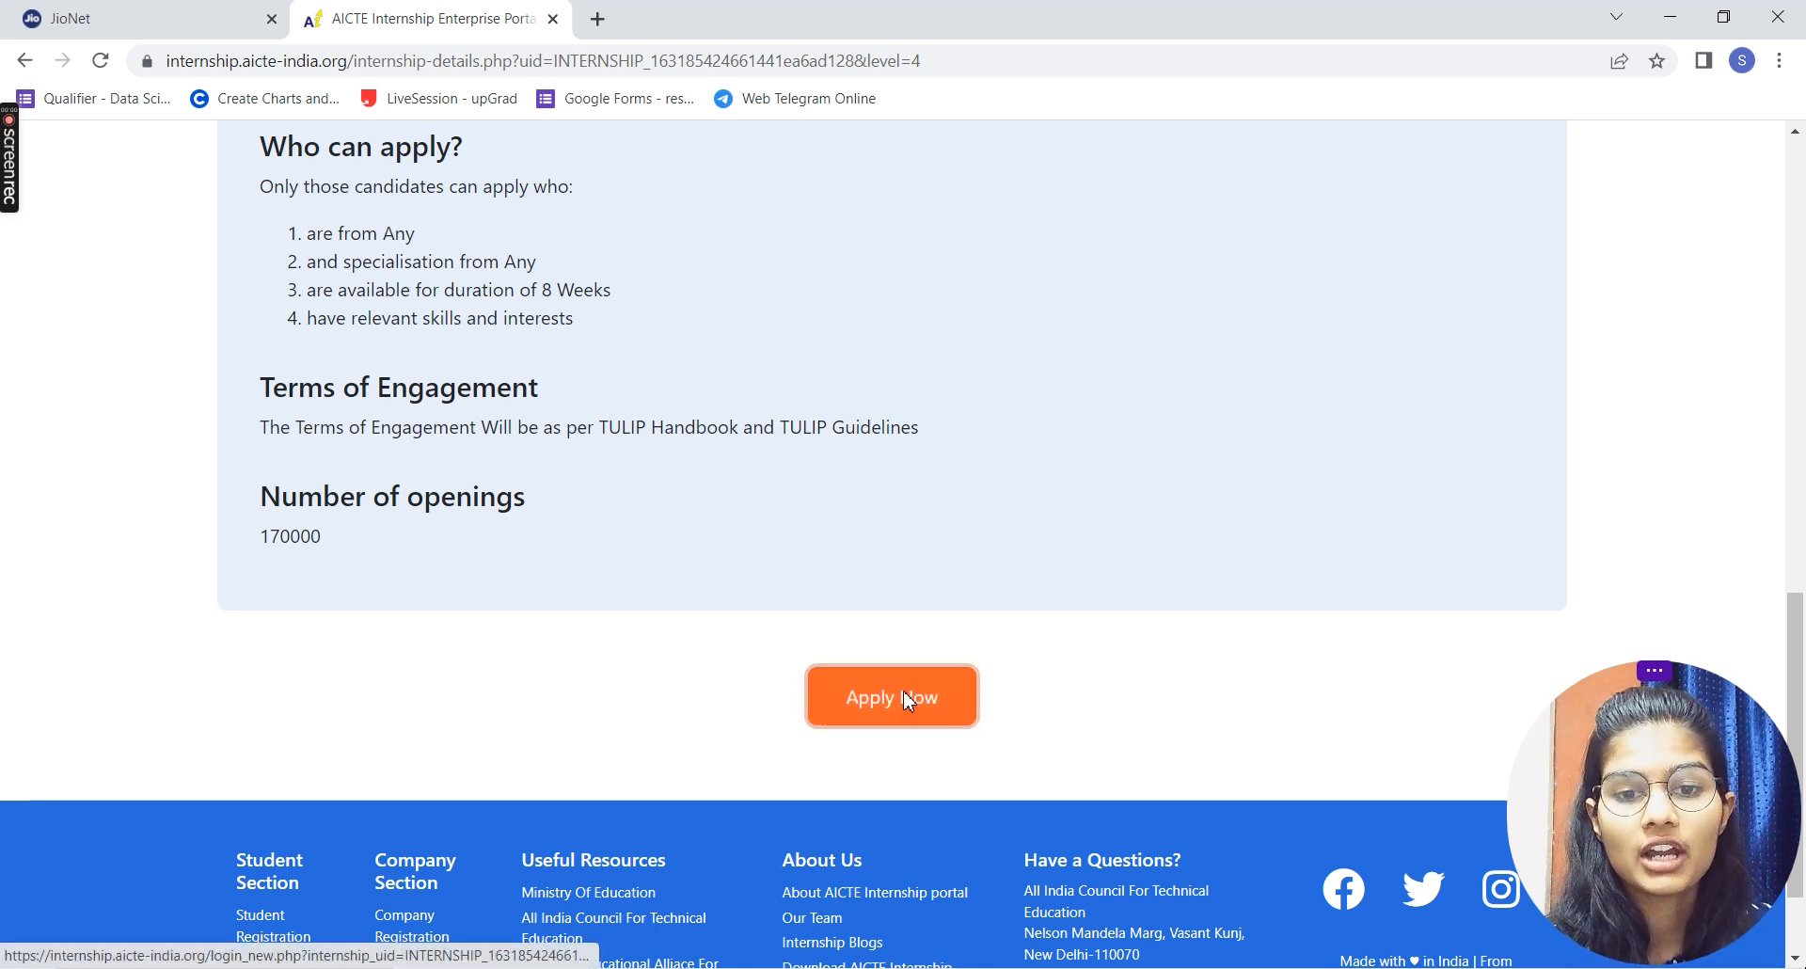
left_click(889, 696)
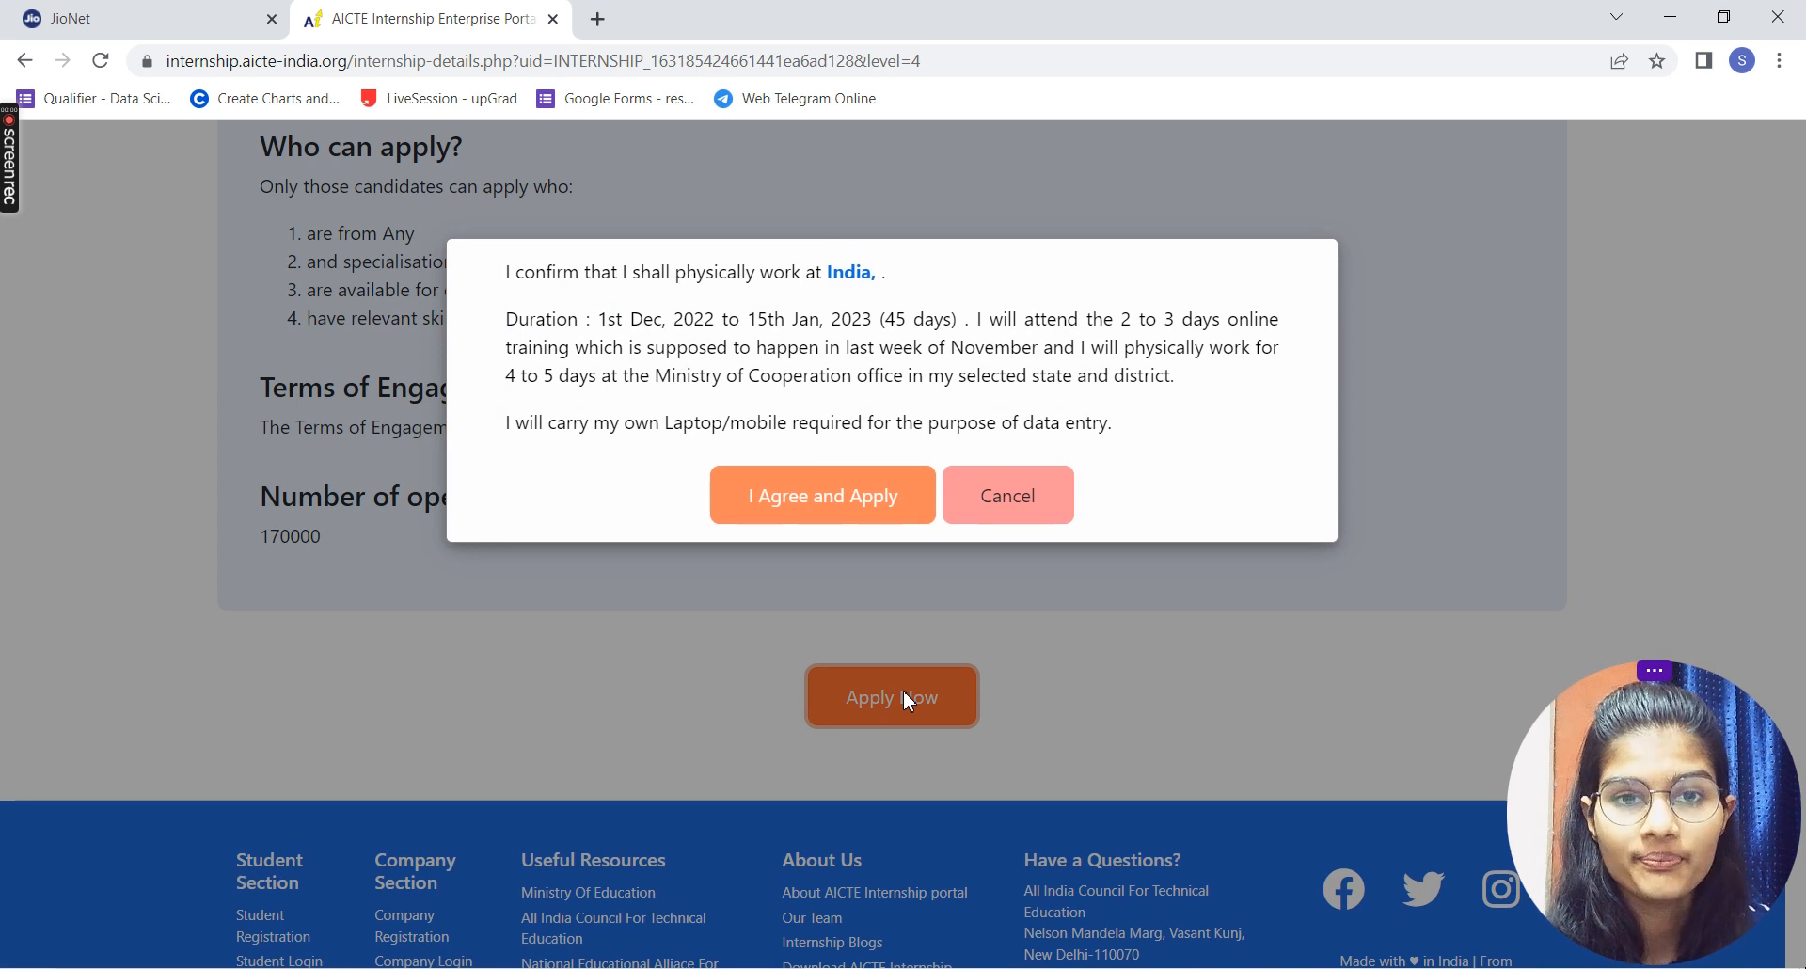
mouse_move(822, 495)
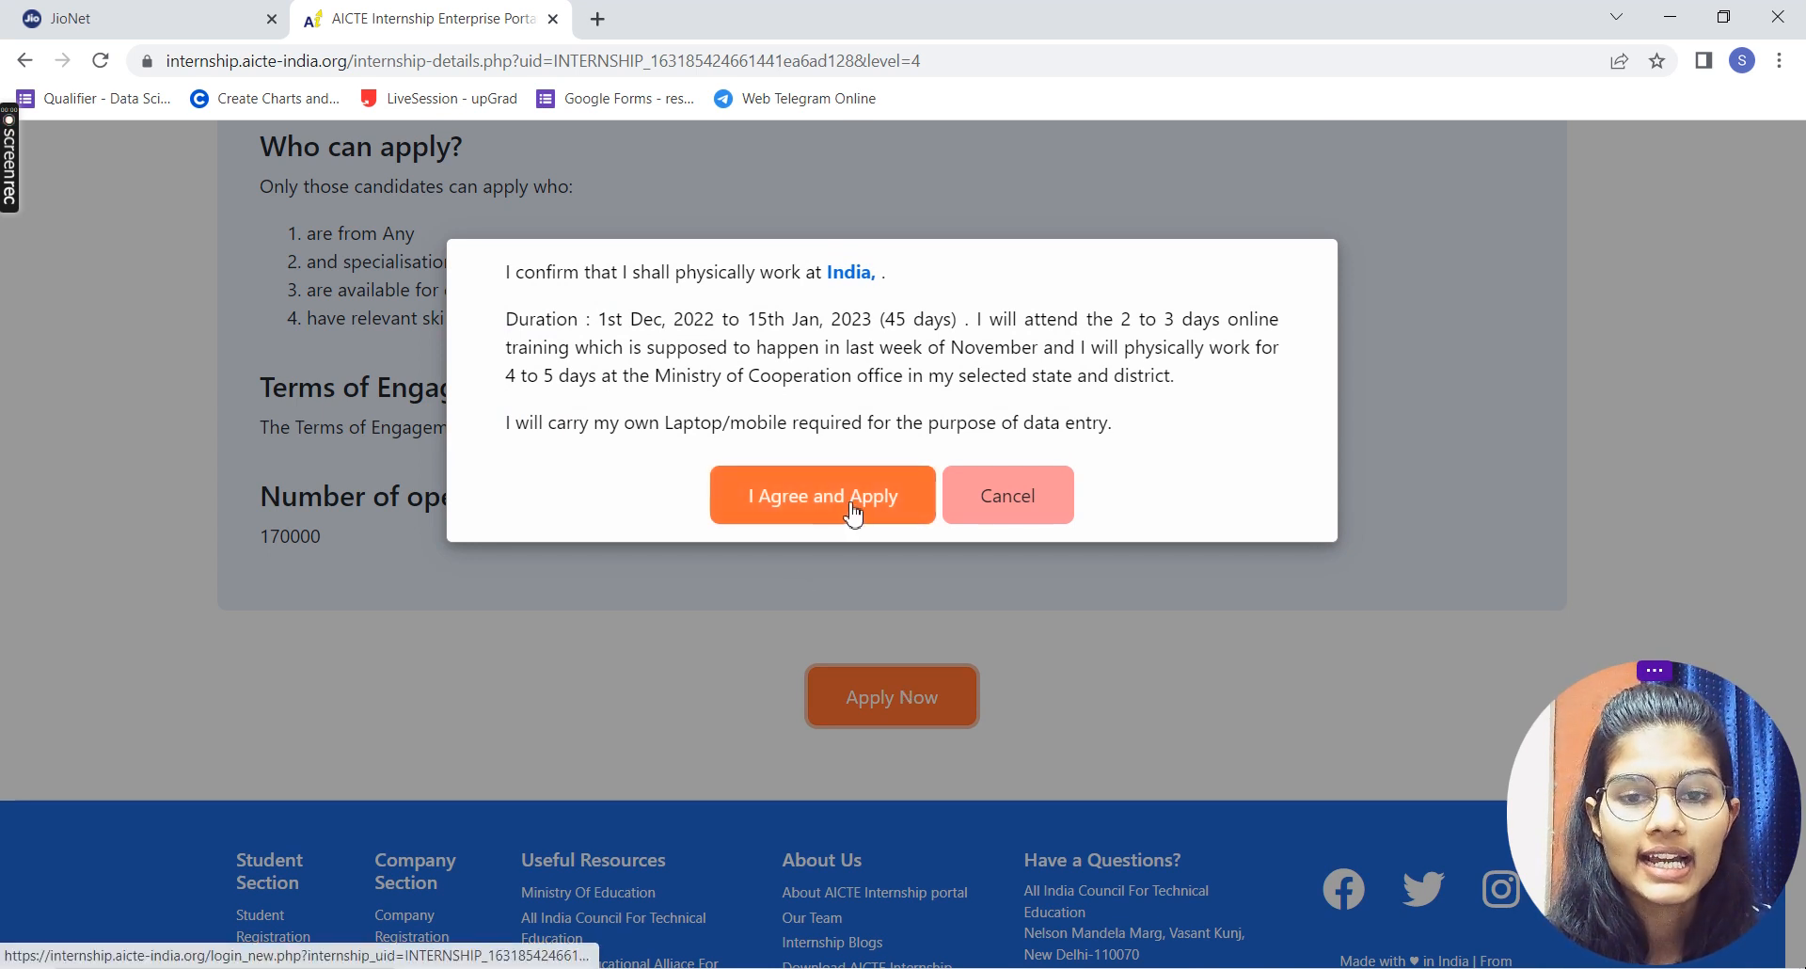
left_click(822, 495)
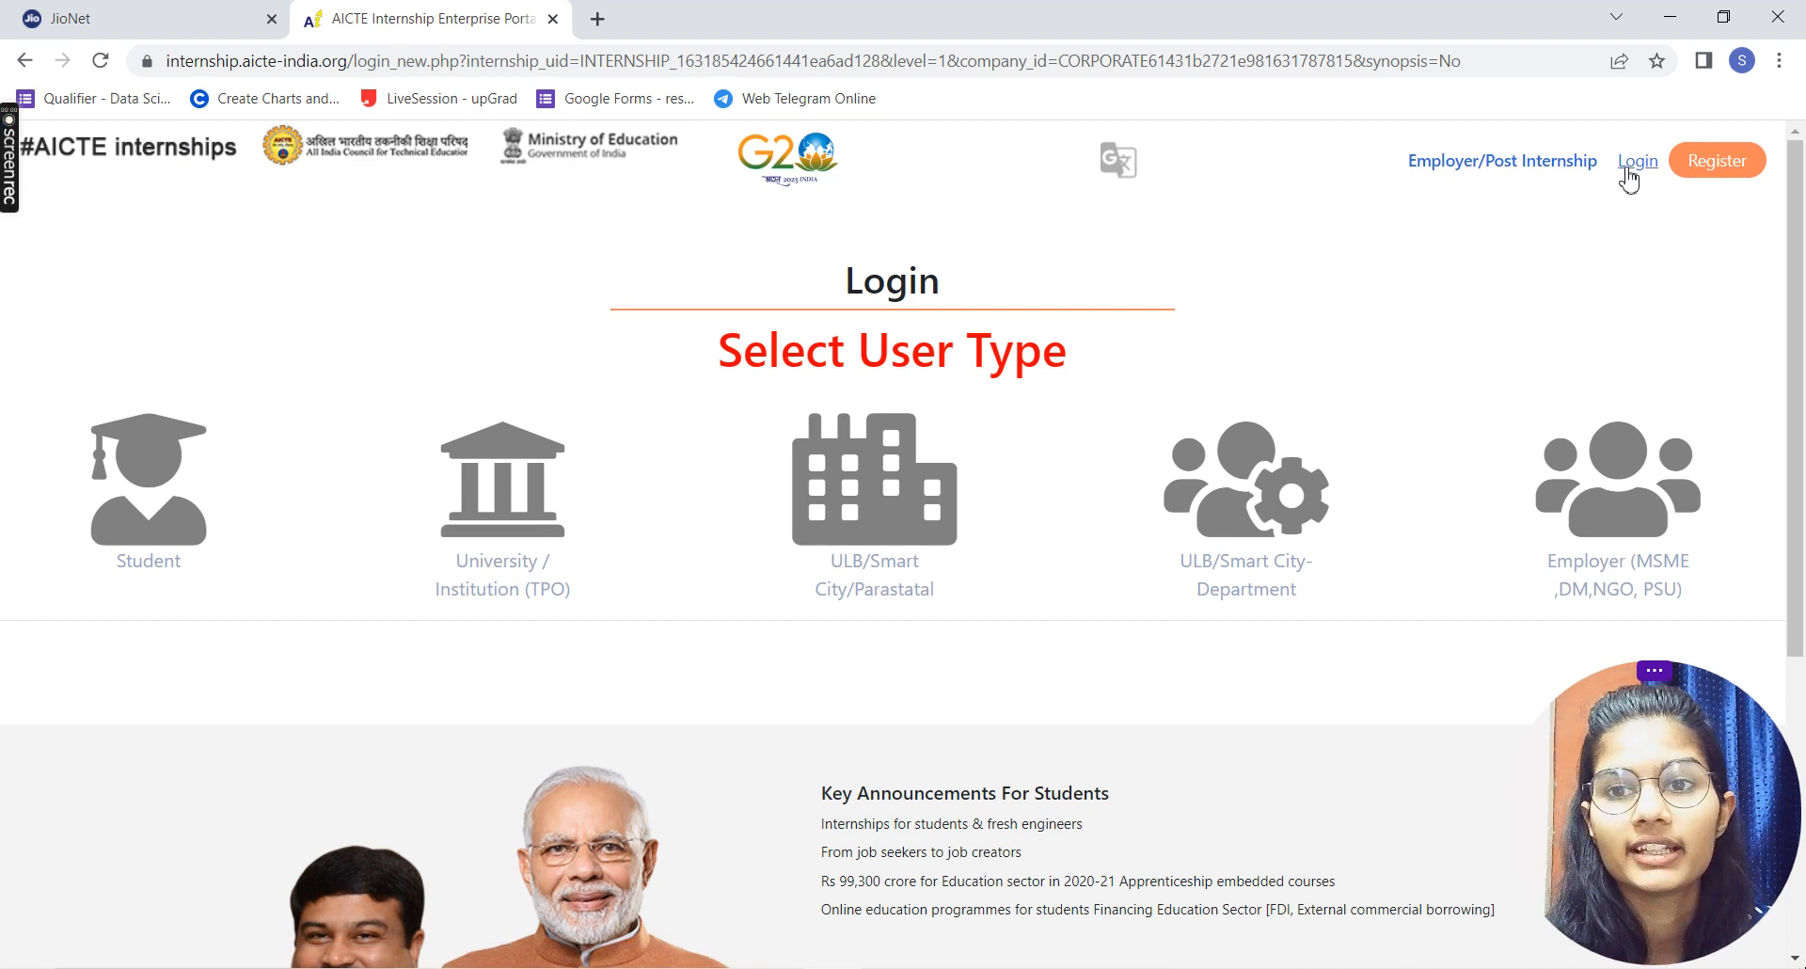
mouse_move(420, 550)
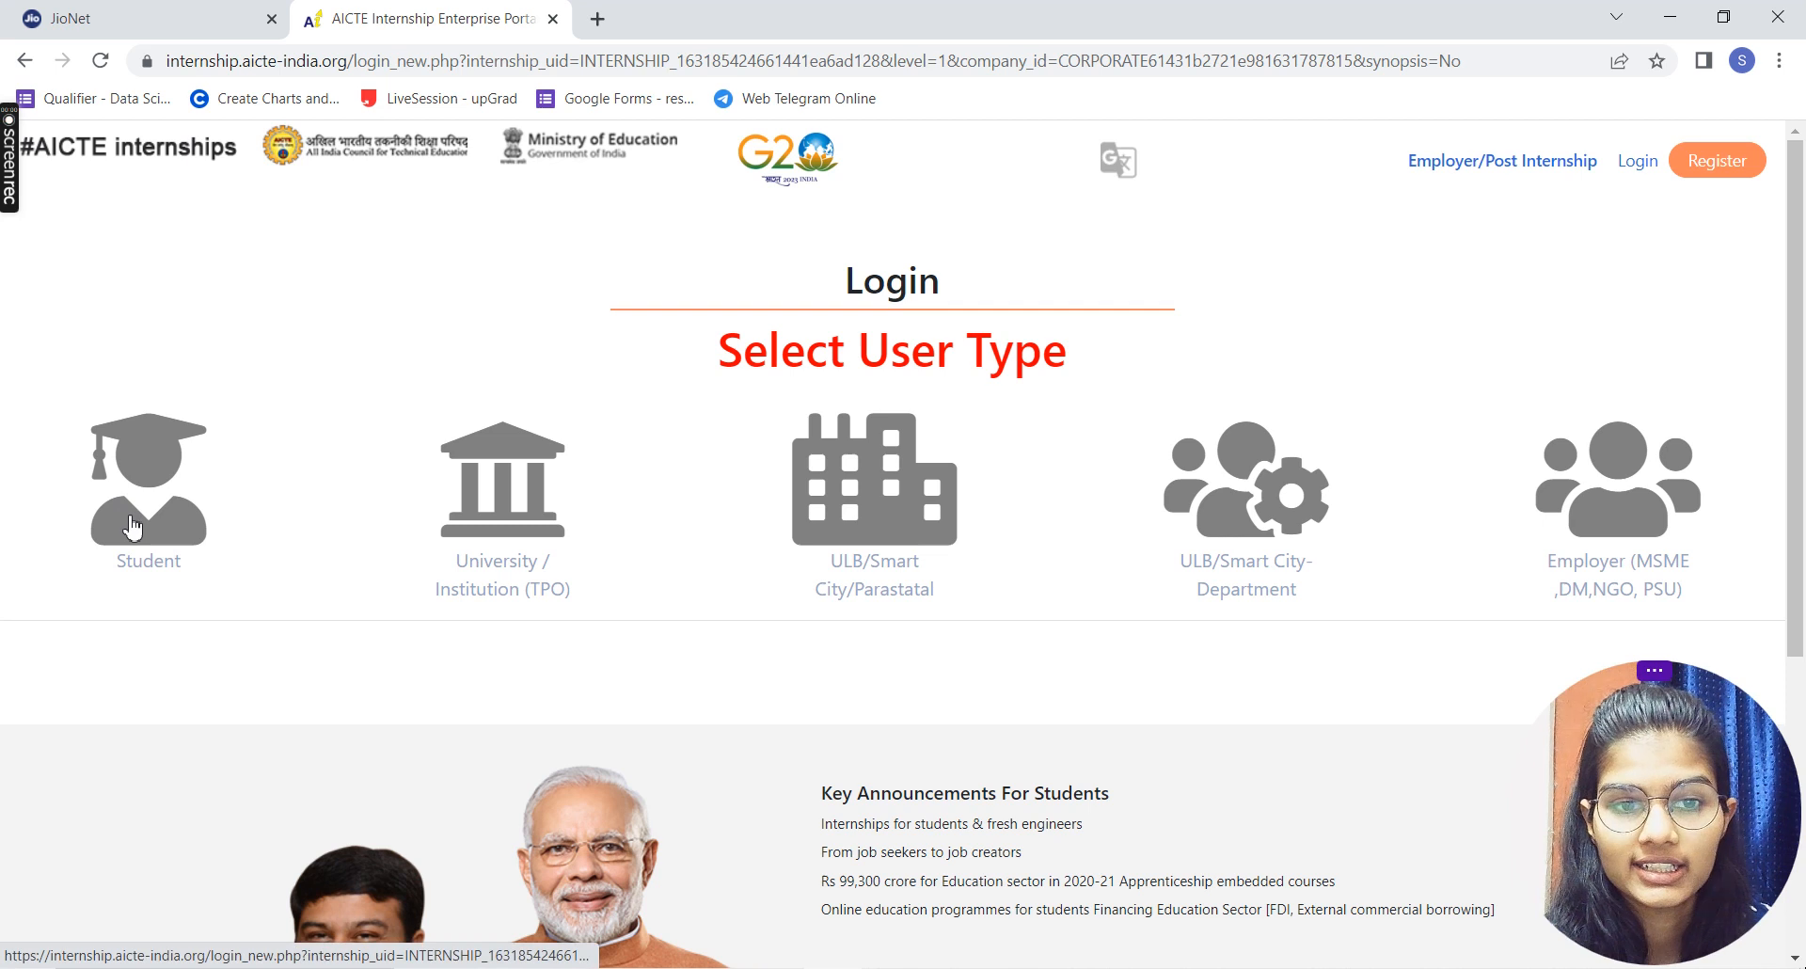
- Choose Student as the user type and bring the email and password login form into view
left_click(146, 477)
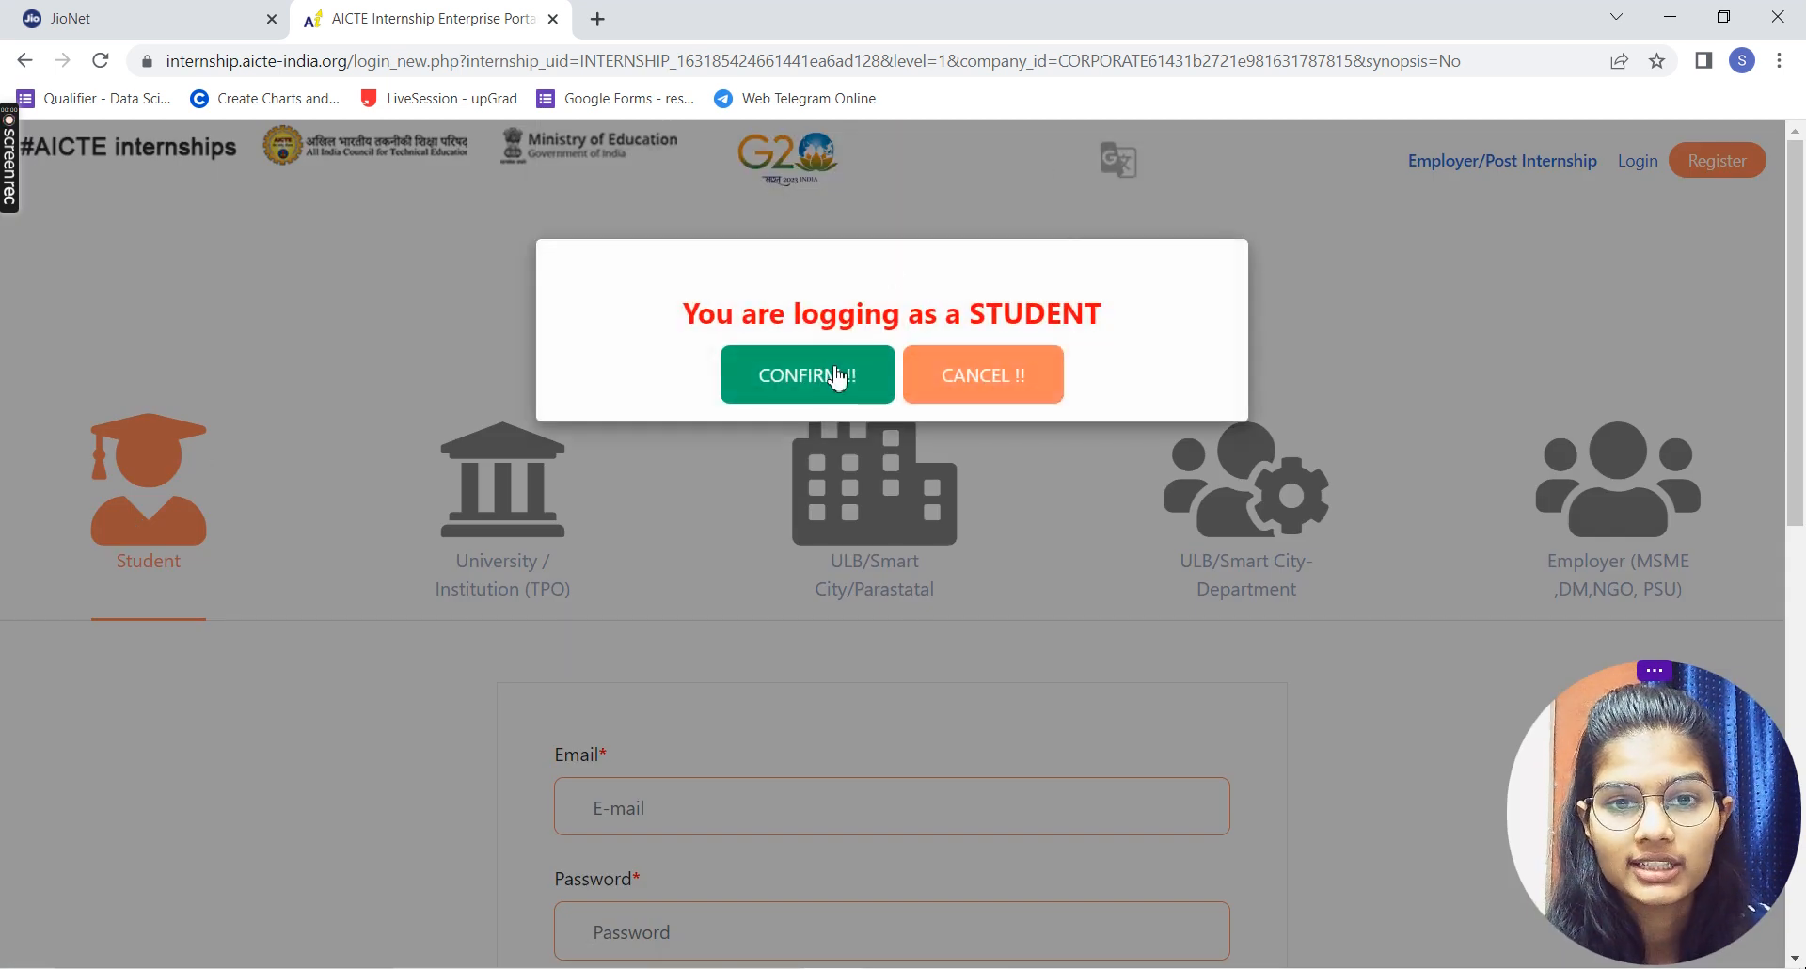
left_click(807, 373)
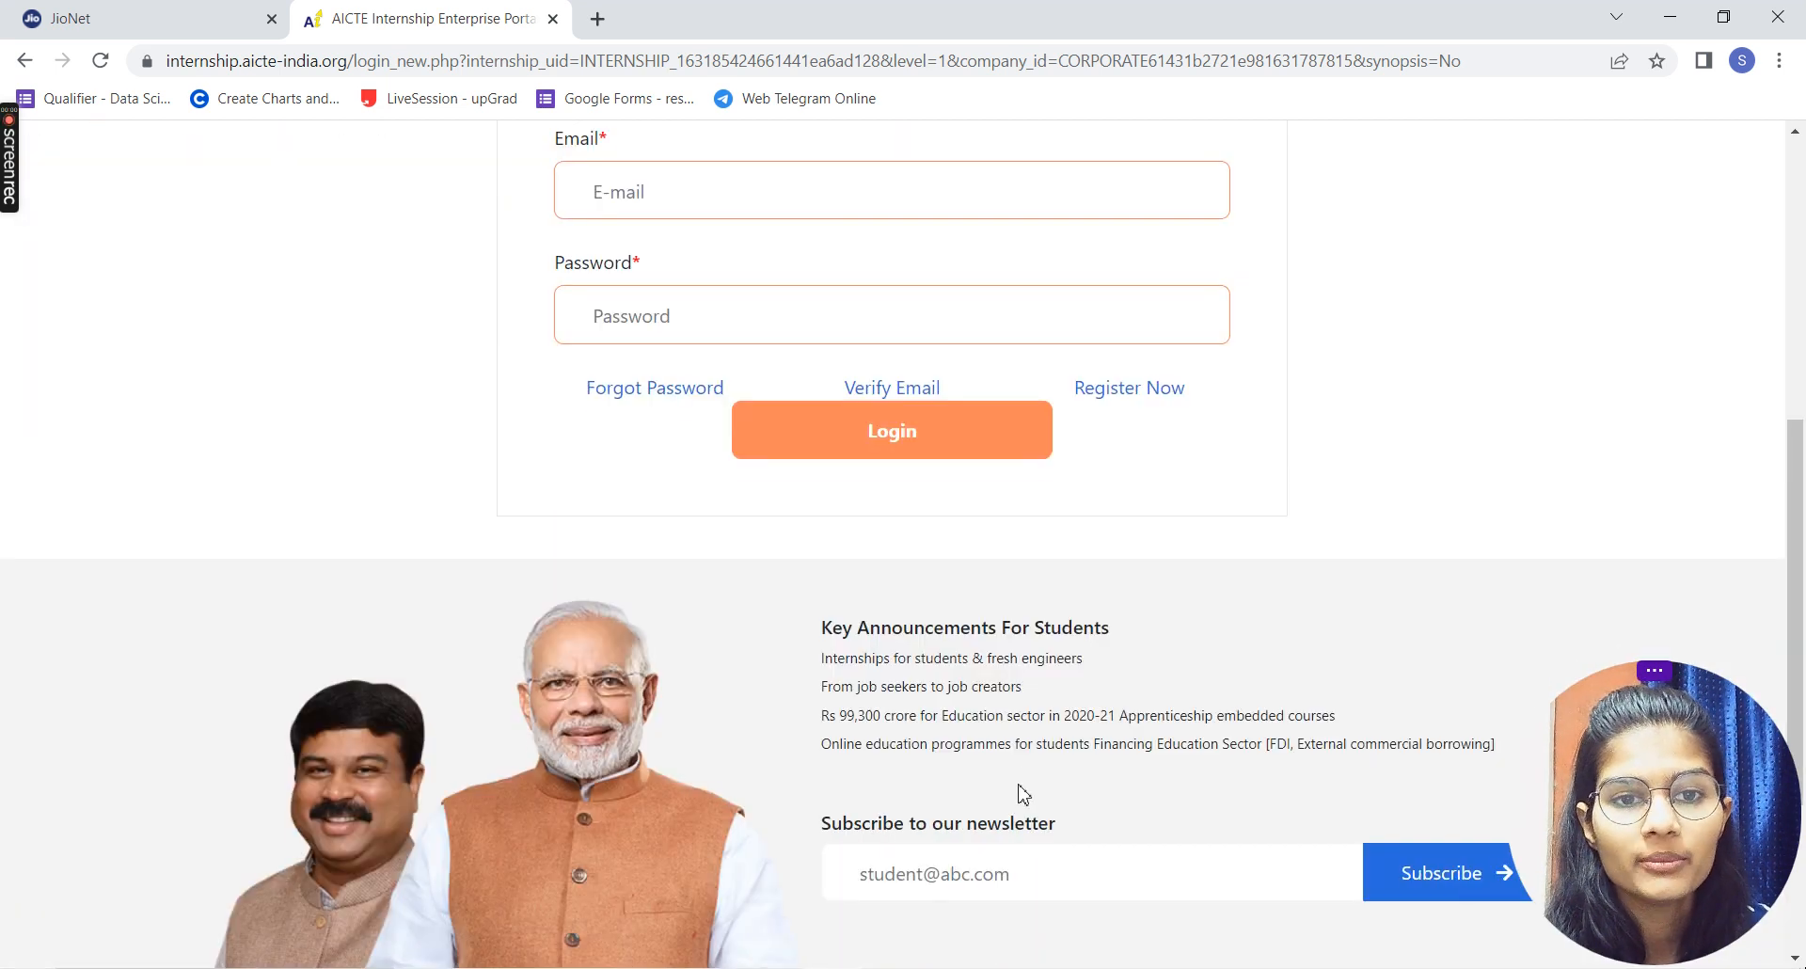
scroll("up", 3)
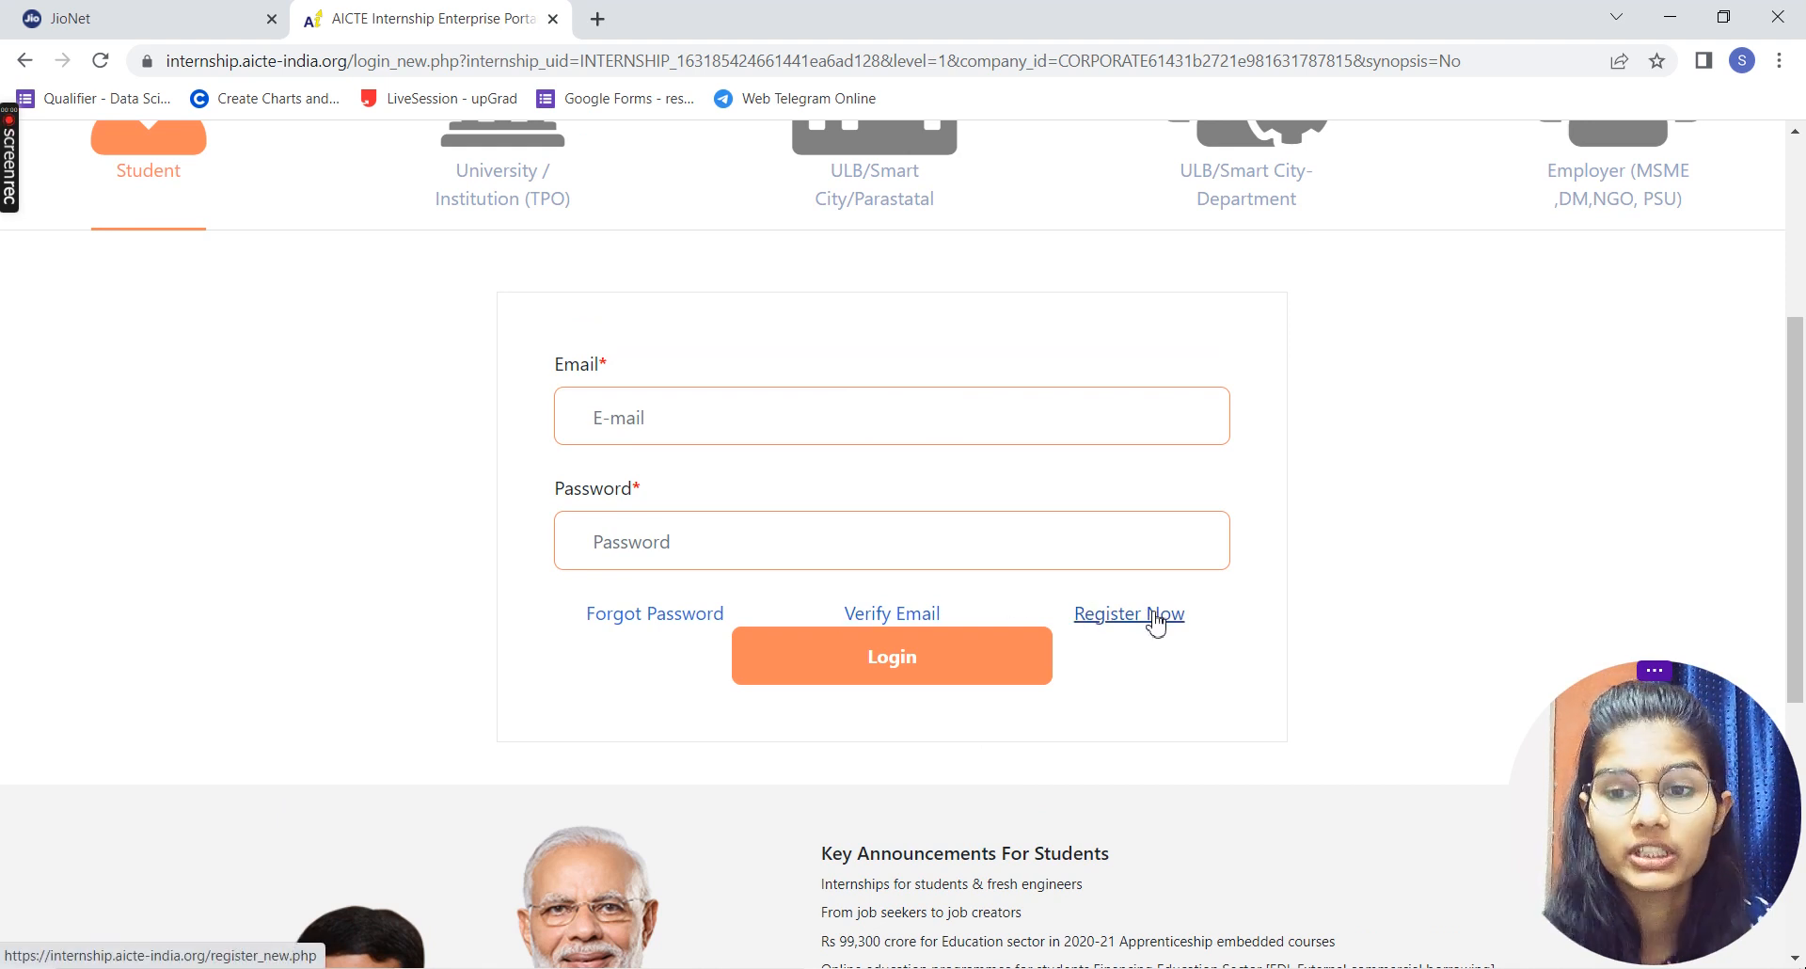
scroll("down", 3)
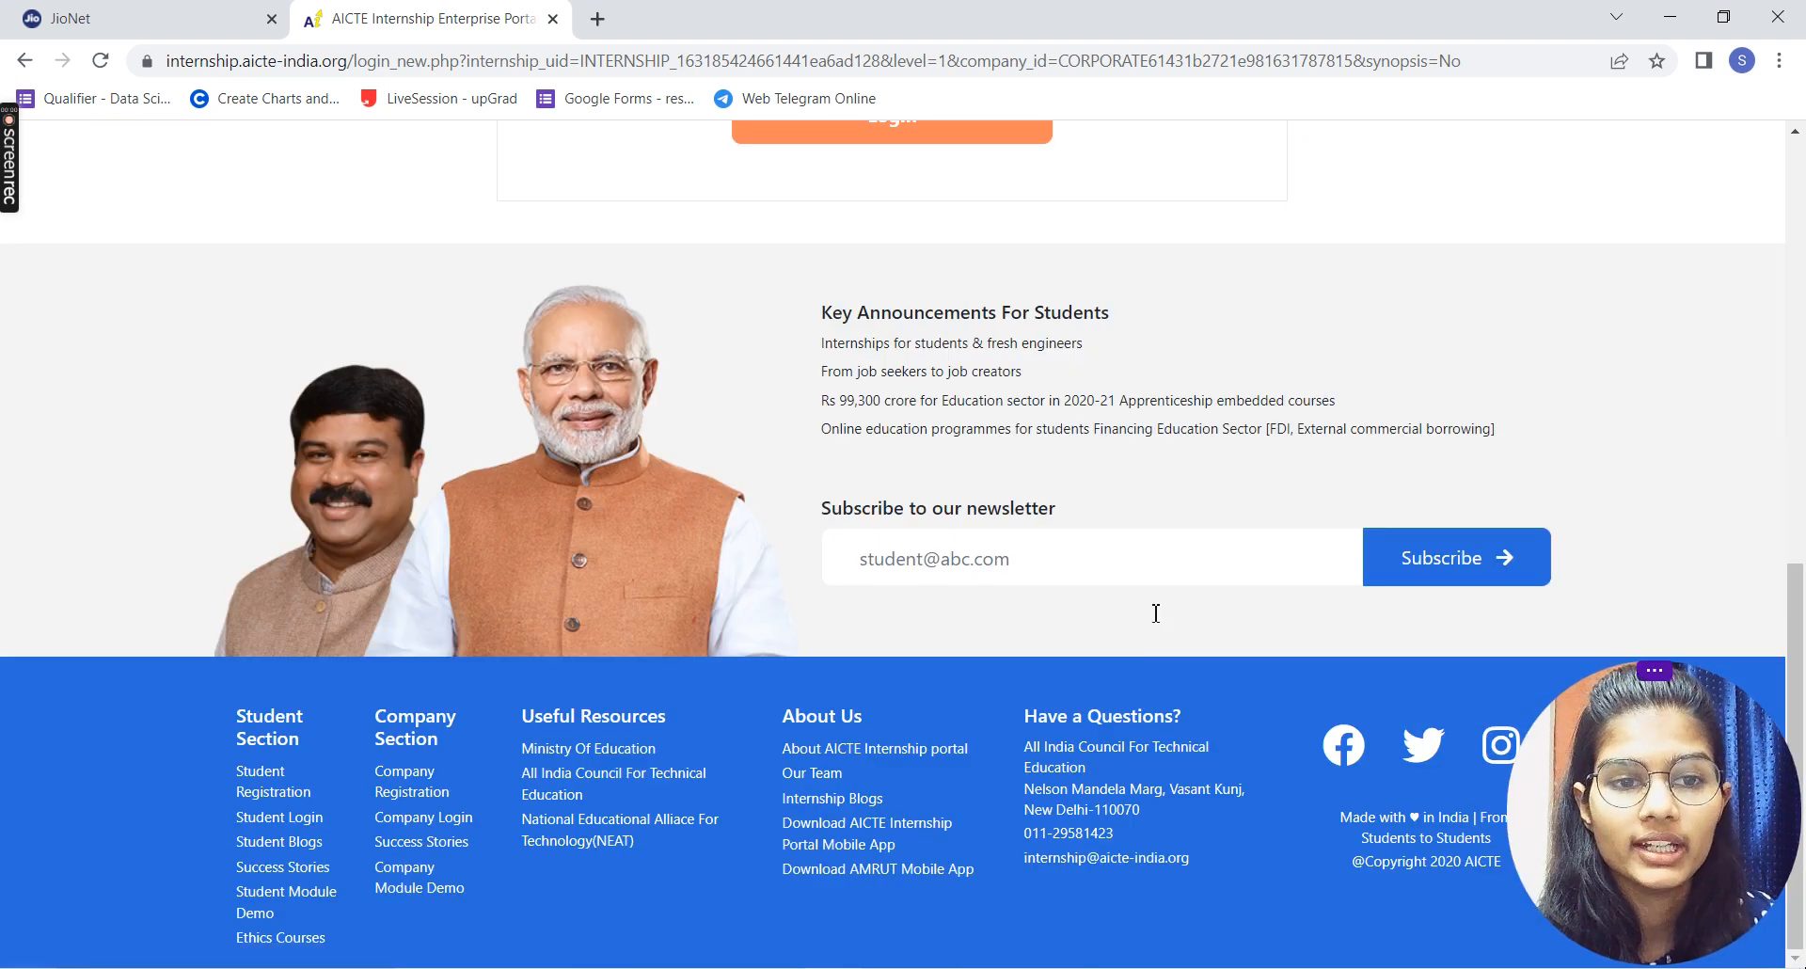
scroll("up", 3)
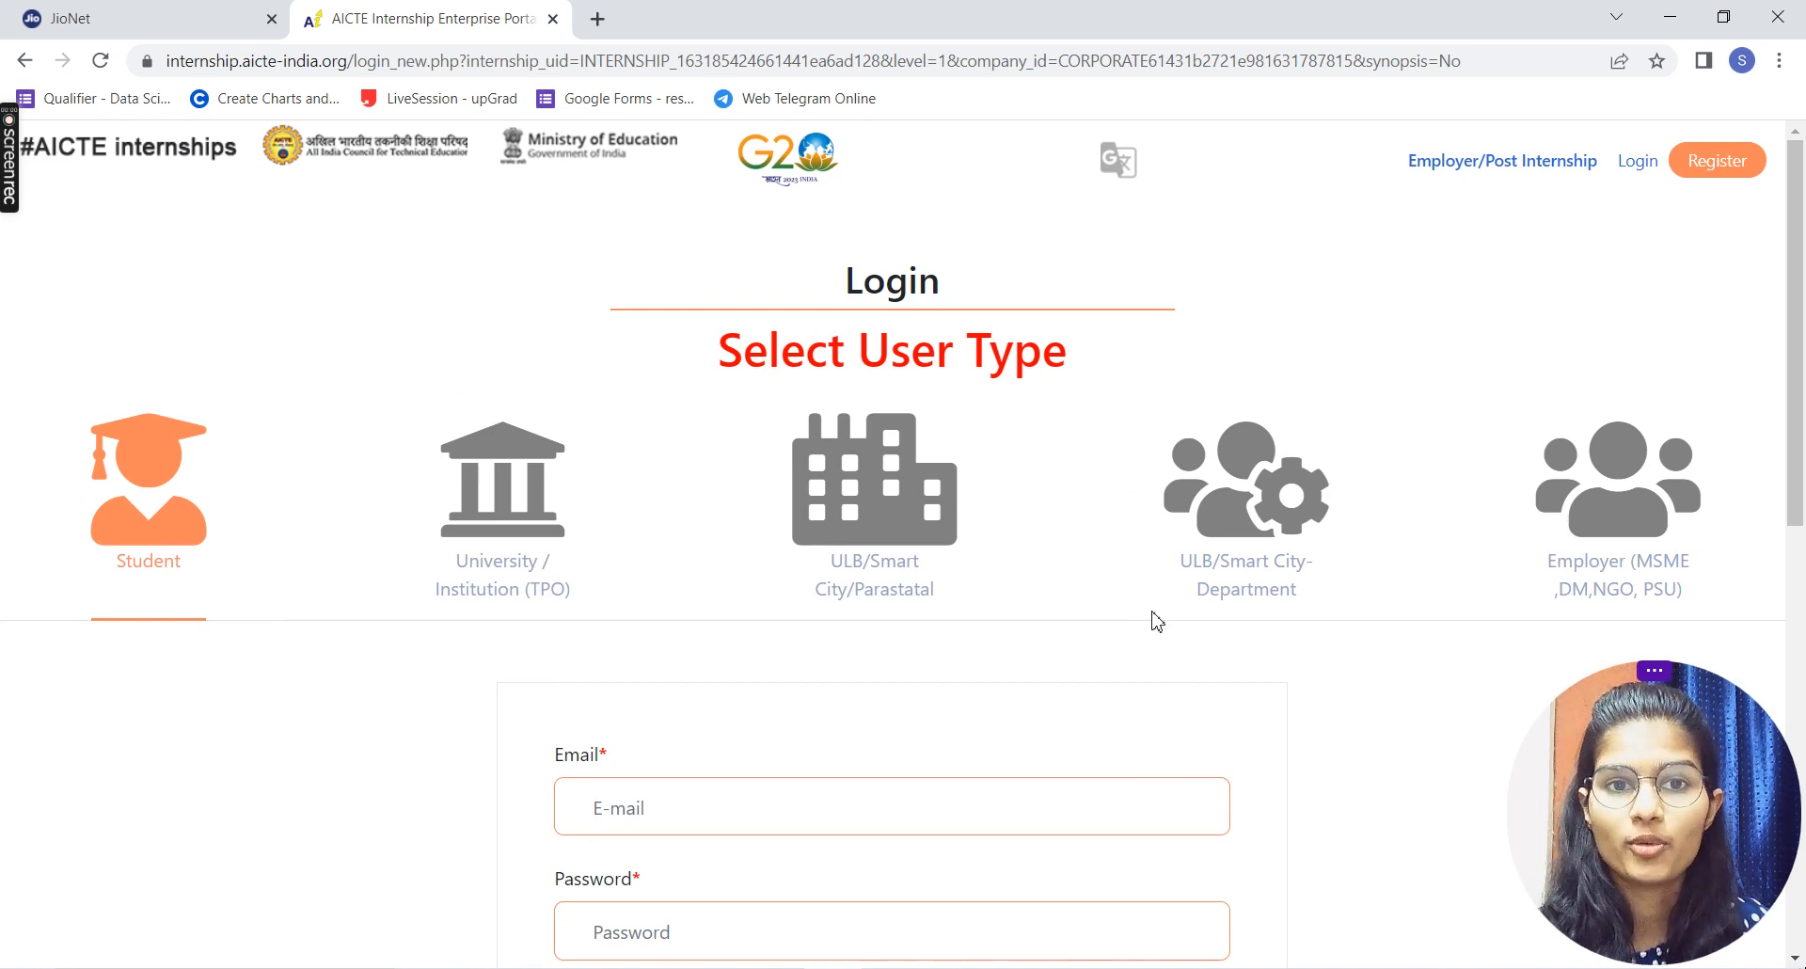